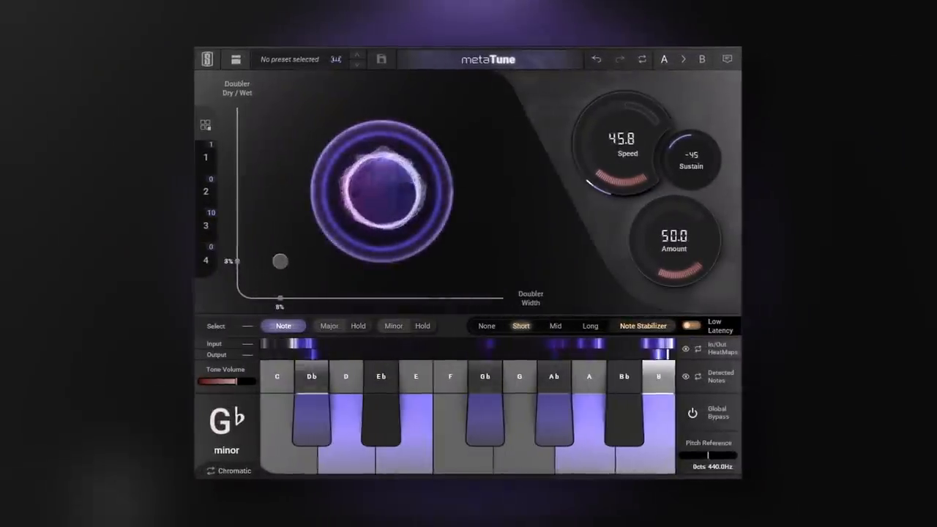
Bring up MetaTune on the Ld Vox track, showing G♭ minor, speed 25 and amount 100
{"action": "left_click_drag", "start_coordinate": [280, 306], "coordinate": [462, 306]}
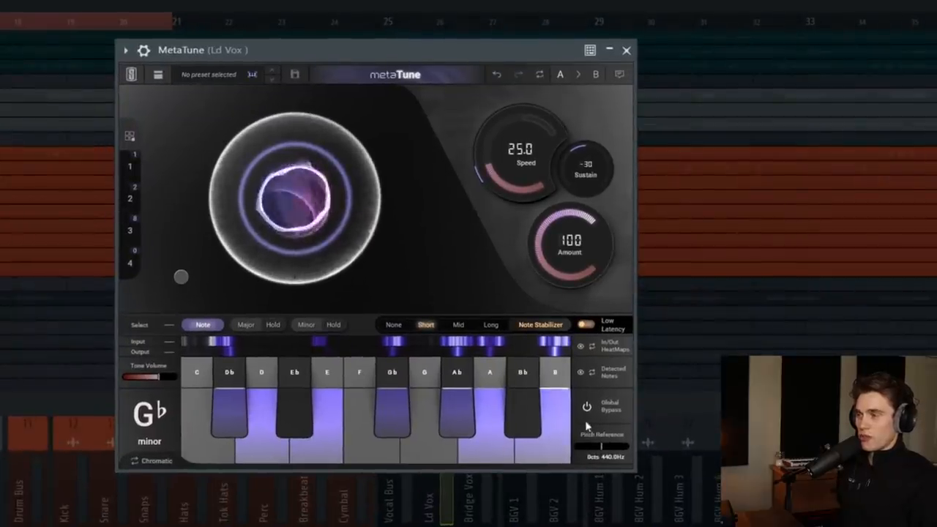
{"action": "left_click", "coordinate": [601, 407]}
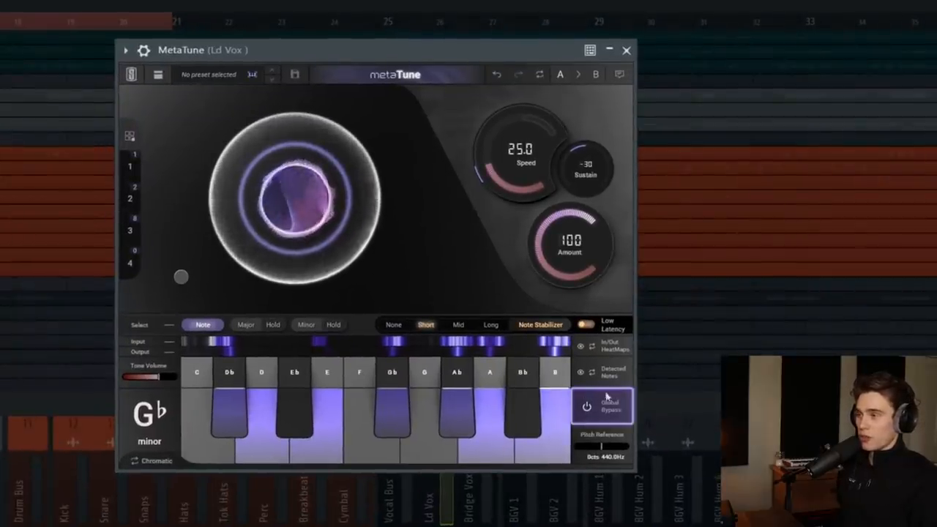
{"action": "left_click", "coordinate": [601, 404]}
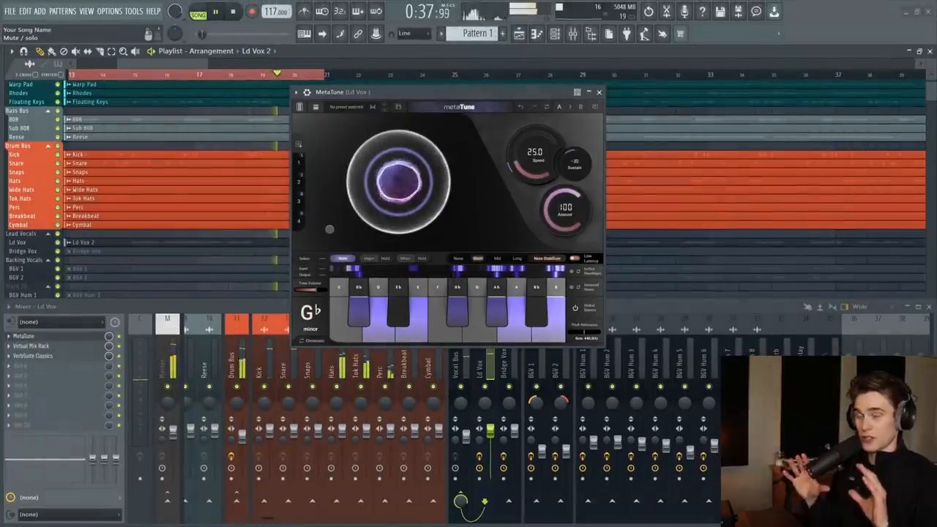
{"action": "left_click", "coordinate": [233, 12]}
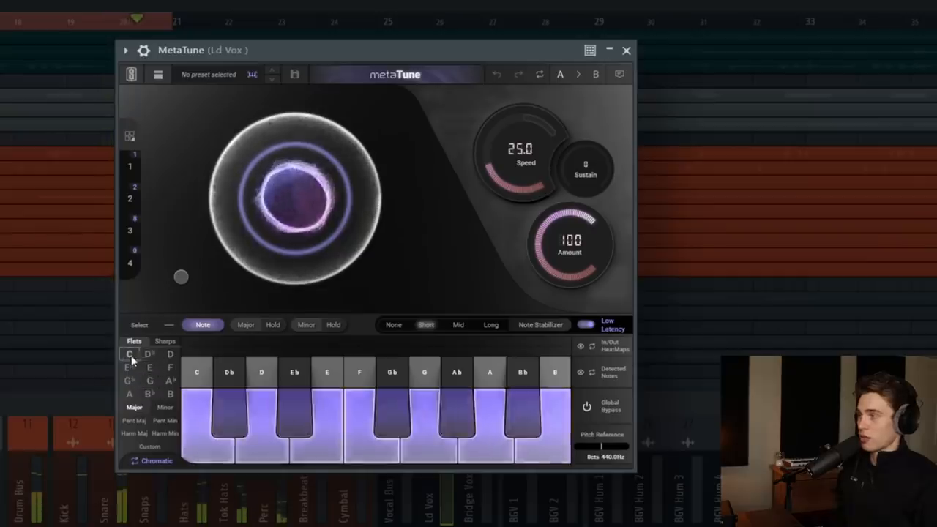
{"action": "left_click", "coordinate": [164, 341]}
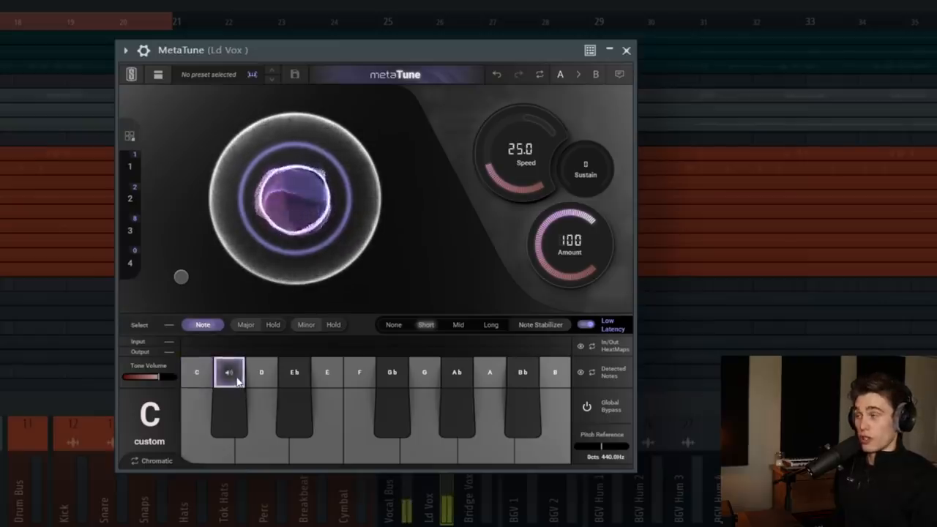
{"action": "left_click", "coordinate": [305, 325]}
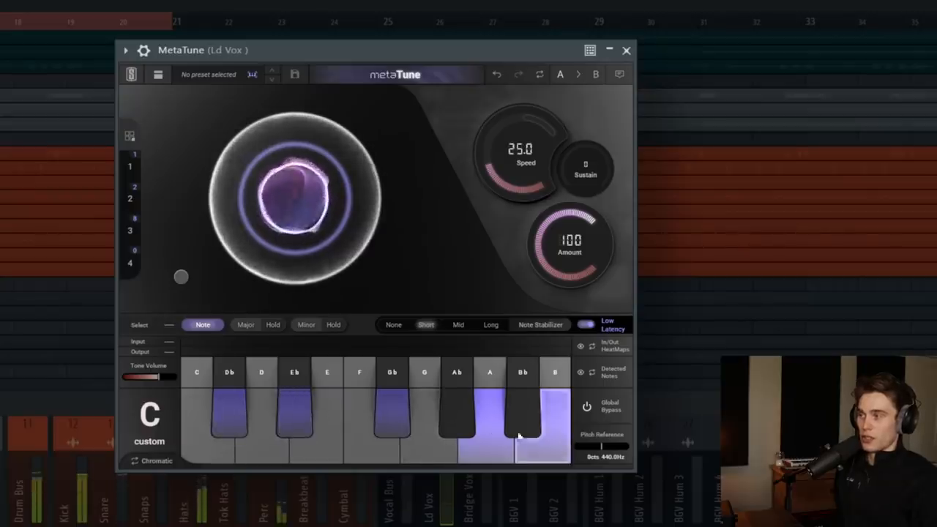
{"action": "left_click", "coordinate": [456, 413]}
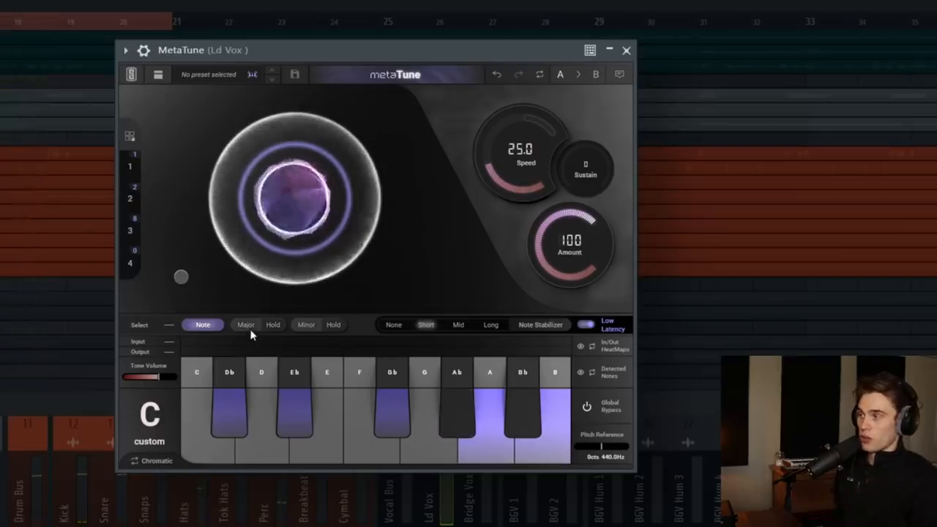
{"action": "left_click", "coordinate": [245, 325]}
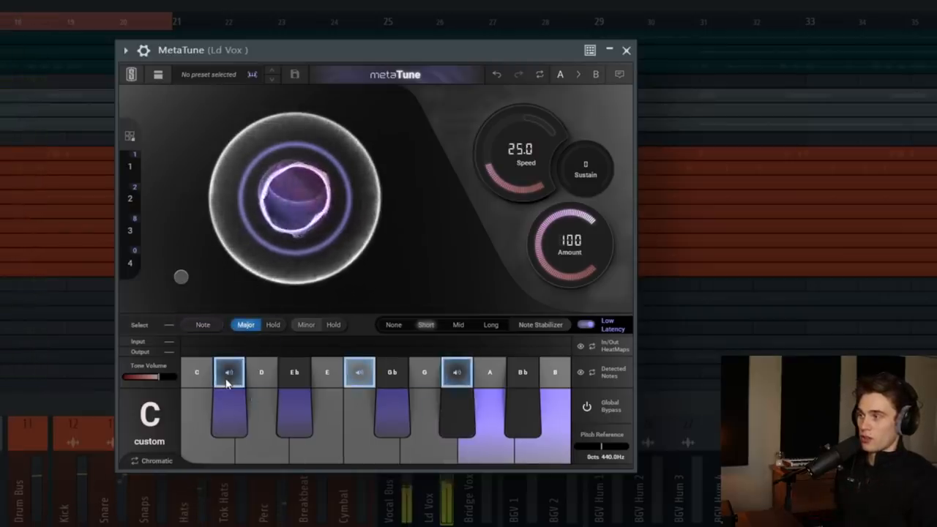
{"action": "left_click", "coordinate": [305, 325]}
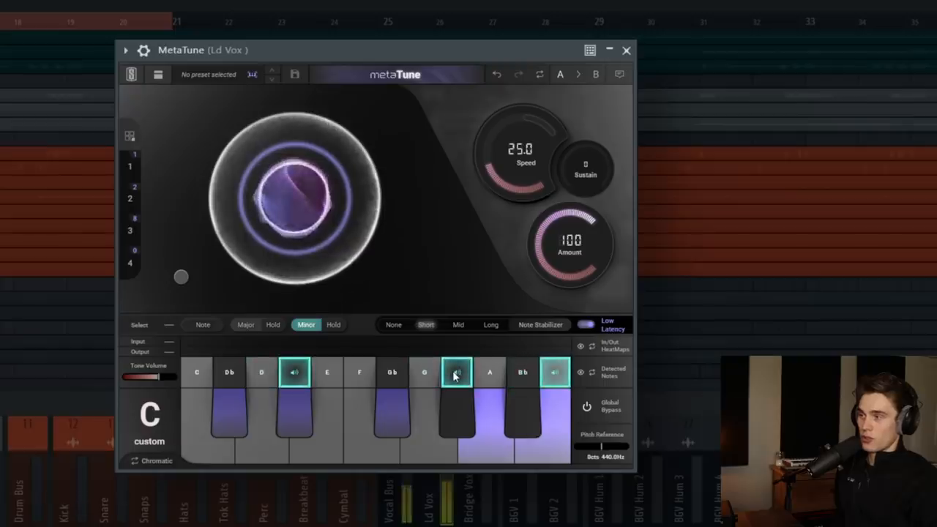
{"action": "left_click", "coordinate": [202, 325]}
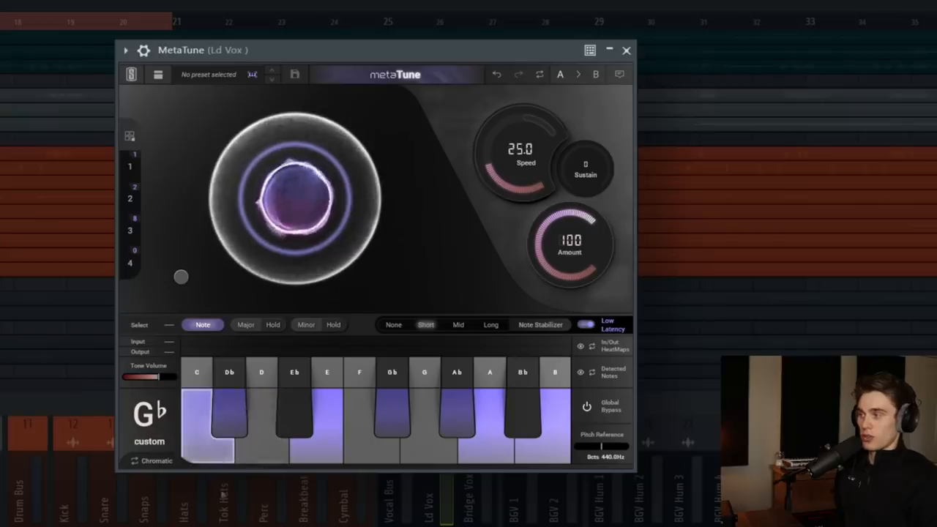
{"action": "left_click", "coordinate": [304, 325]}
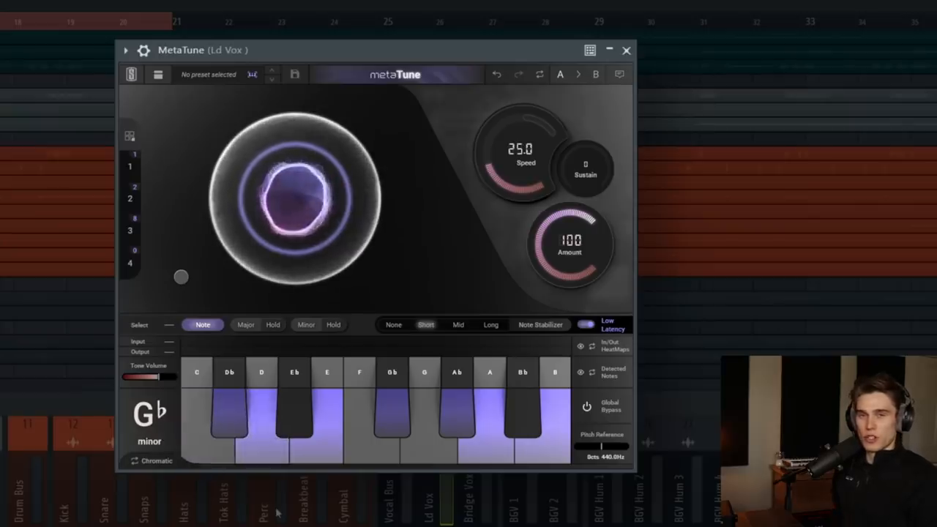
{"action": "left_click", "coordinate": [457, 372]}
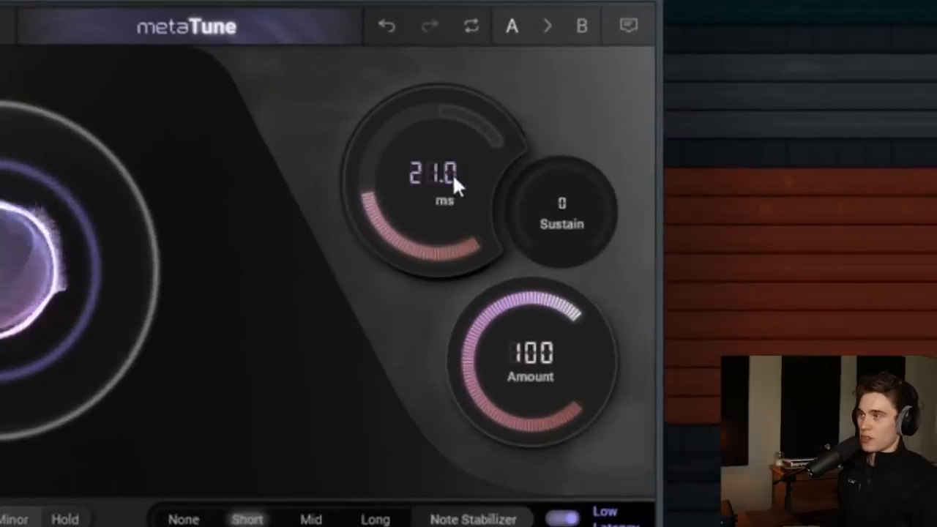
Sweep the retune speed through about 21, 8 and 5.6 ms, ending near 56 ms
{"action": "left_click_drag", "start_coordinate": [454, 183], "coordinate": [379, 214]}
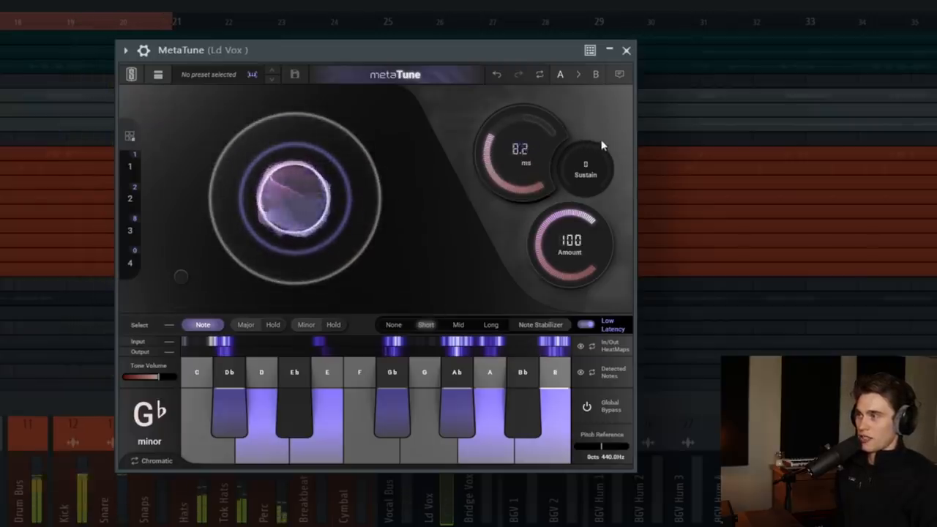
{"action": "left_click_drag", "start_coordinate": [520, 149], "coordinate": [534, 168]}
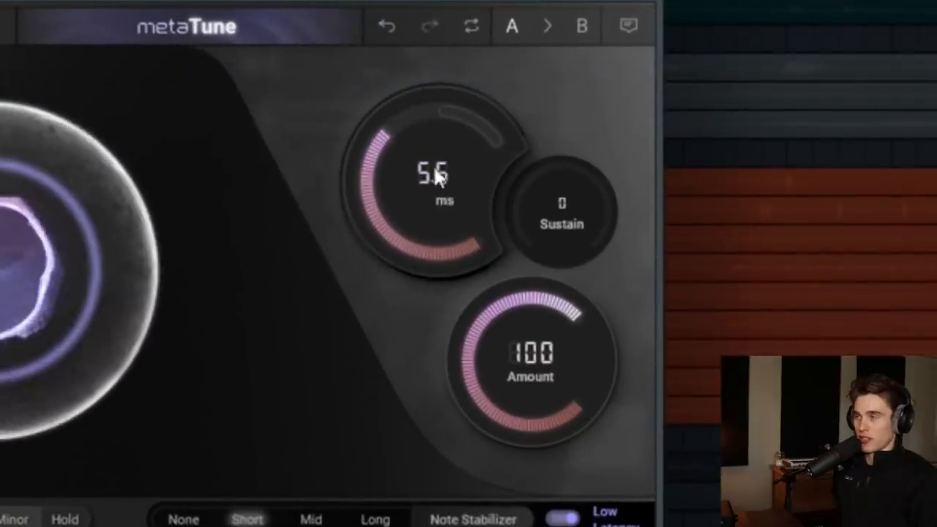
{"action": "left_click_drag", "start_coordinate": [434, 176], "coordinate": [421, 191]}
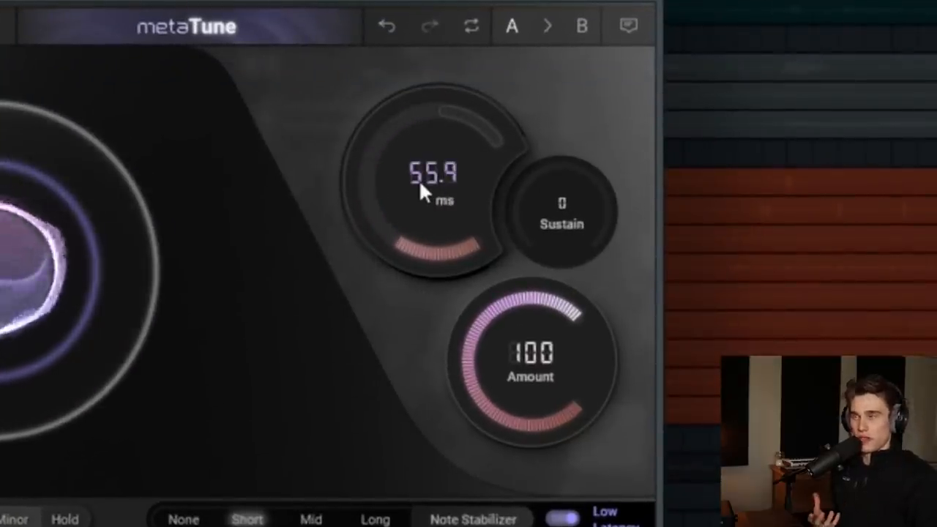
{"action": "left_click_drag", "start_coordinate": [427, 190], "coordinate": [410, 115]}
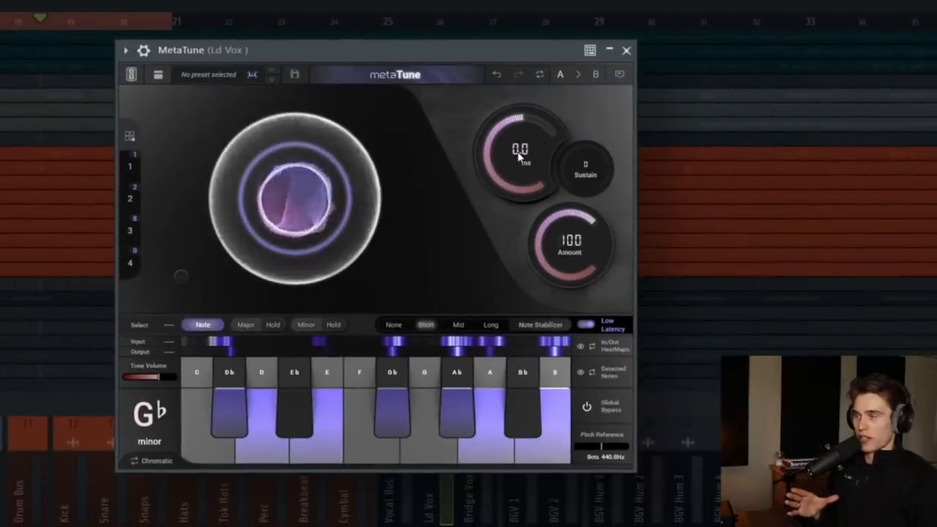
Pull the retune speed fully down to 0.0 ms for instant correction
{"action": "left_click_drag", "start_coordinate": [521, 150], "coordinate": [521, 158]}
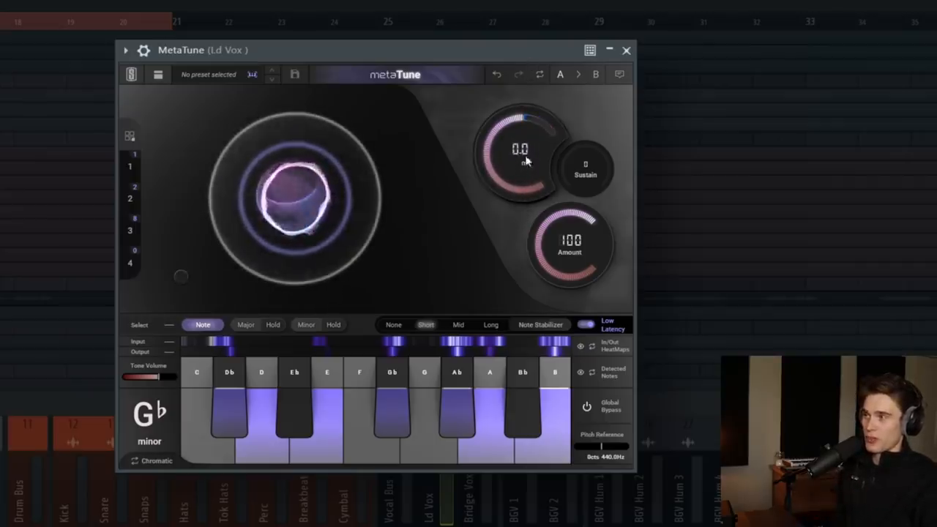
{"action": "left_click_drag", "start_coordinate": [519, 149], "coordinate": [520, 164]}
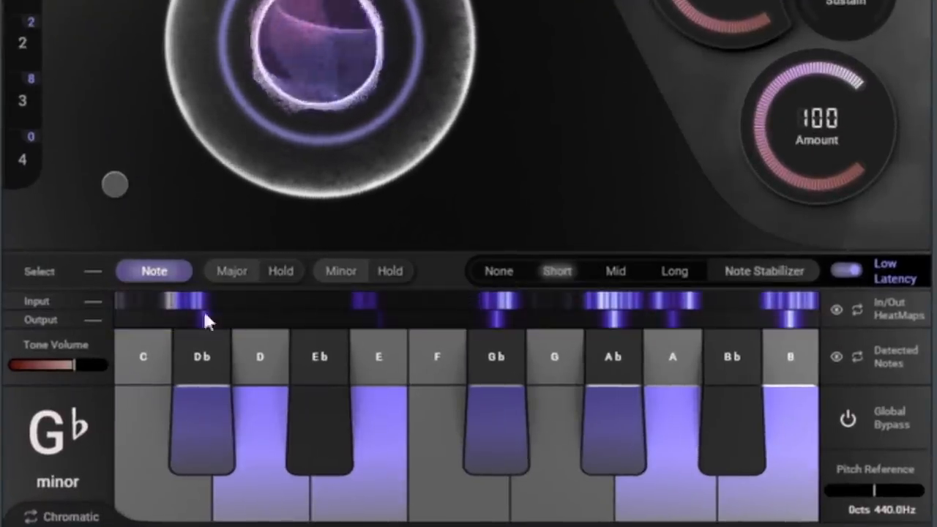
{"action": "mouse_move", "coordinate": [793, 303]}
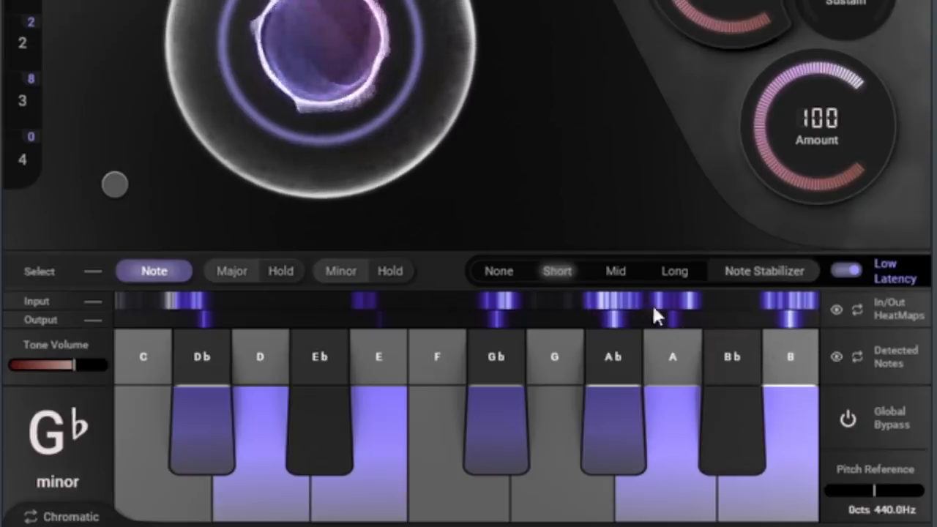
{"action": "mouse_move", "coordinate": [603, 301]}
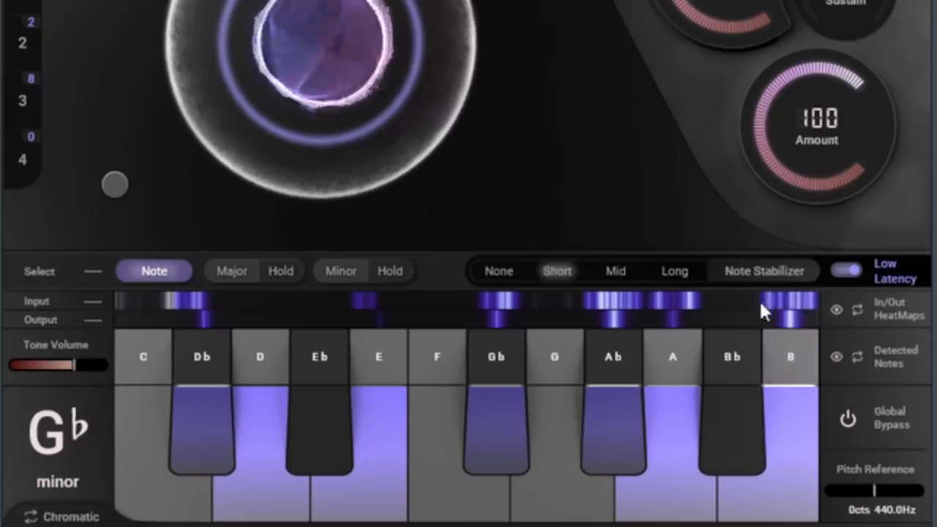
{"action": "mouse_move", "coordinate": [816, 310]}
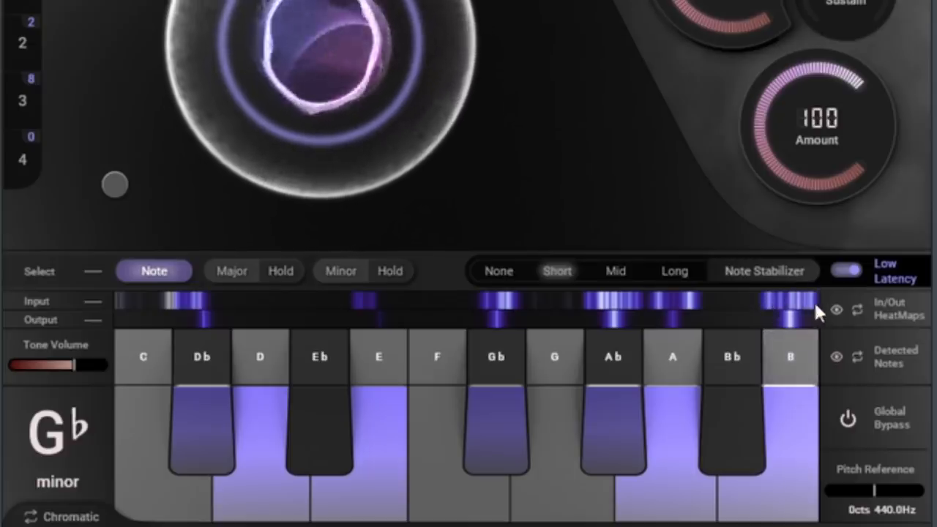
{"action": "mouse_move", "coordinate": [795, 335]}
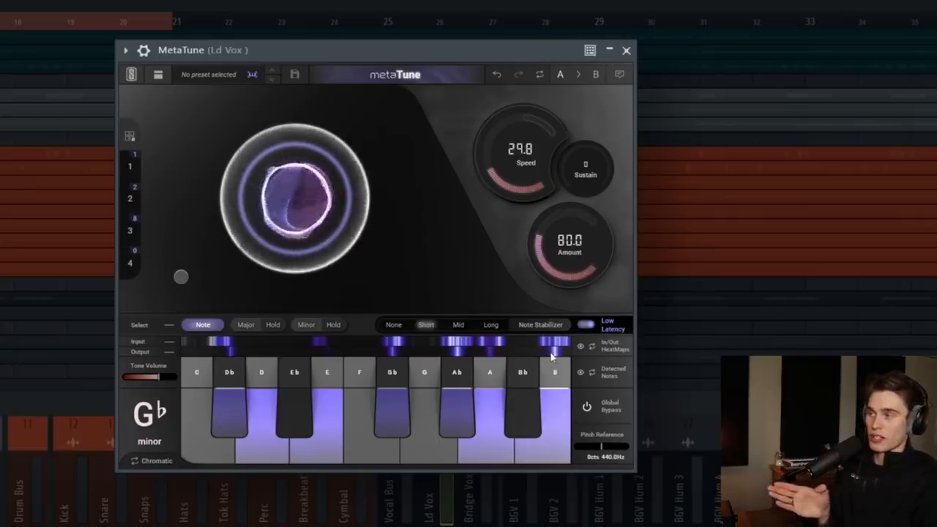
Push the correction amount to 100, settle it at 90, and nudge the retune speed
{"action": "left_click_drag", "start_coordinate": [570, 241], "coordinate": [570, 264]}
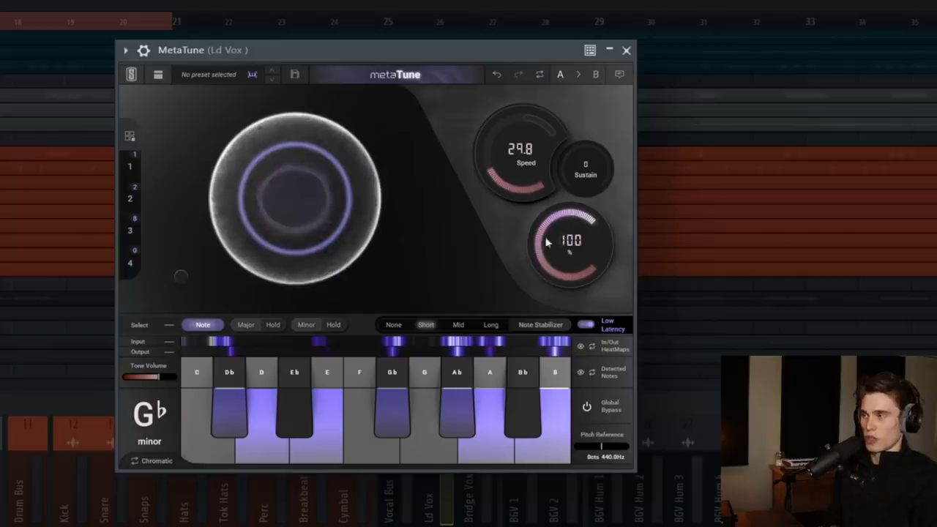
{"action": "left_click_drag", "start_coordinate": [570, 240], "coordinate": [571, 252]}
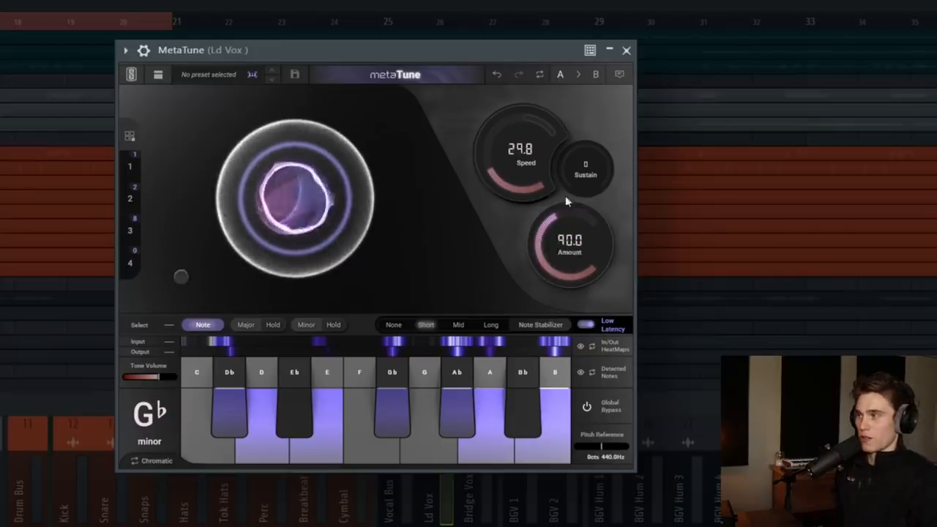
{"action": "left_click_drag", "start_coordinate": [526, 146], "coordinate": [525, 158]}
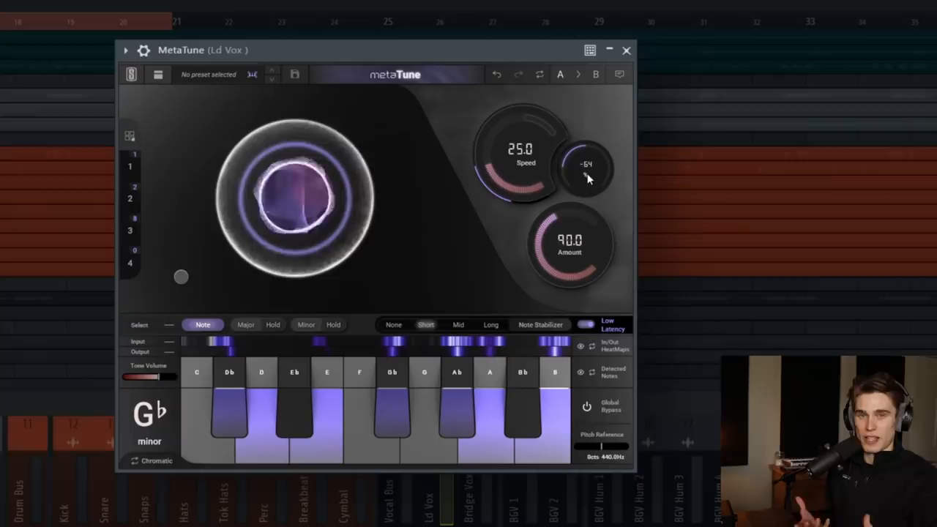
Pull the Sustain knob down into negative values, around -55
{"action": "left_click_drag", "start_coordinate": [585, 179], "coordinate": [593, 143]}
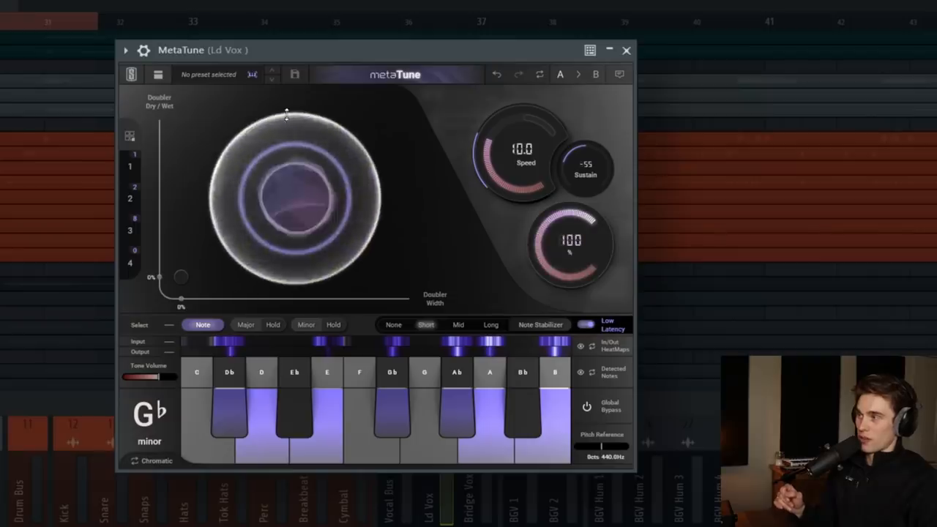
Raise the lead vocal's retune speed to 14.9 ms
{"action": "left_click_drag", "start_coordinate": [520, 158], "coordinate": [520, 176]}
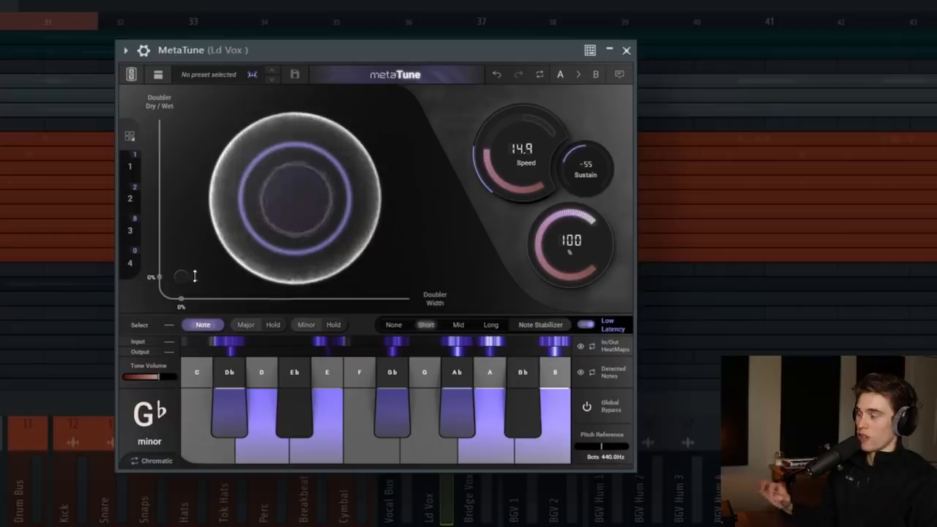
{"action": "mouse_move", "coordinate": [181, 280]}
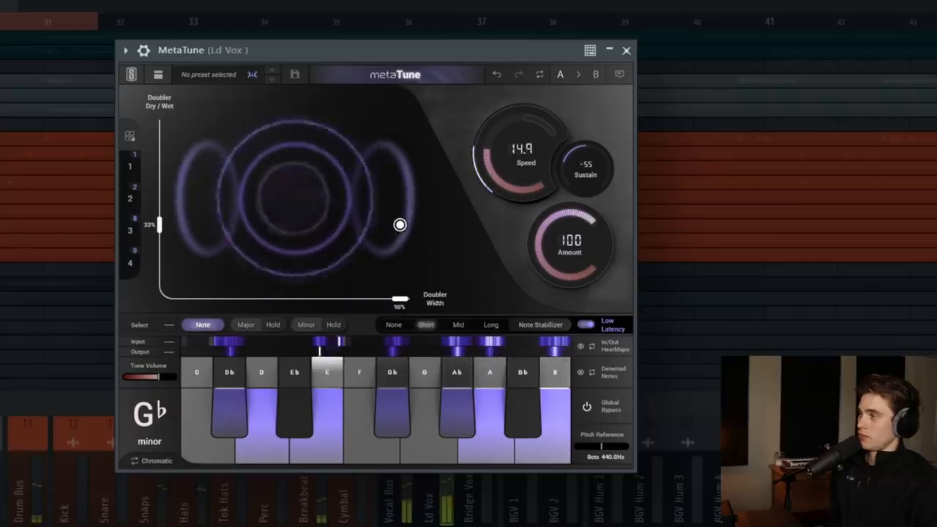
Try high, moderate and zero doubler mixes on the XY pad, leaving a light blend at full width
{"action": "left_click_drag", "start_coordinate": [158, 225], "coordinate": [158, 196]}
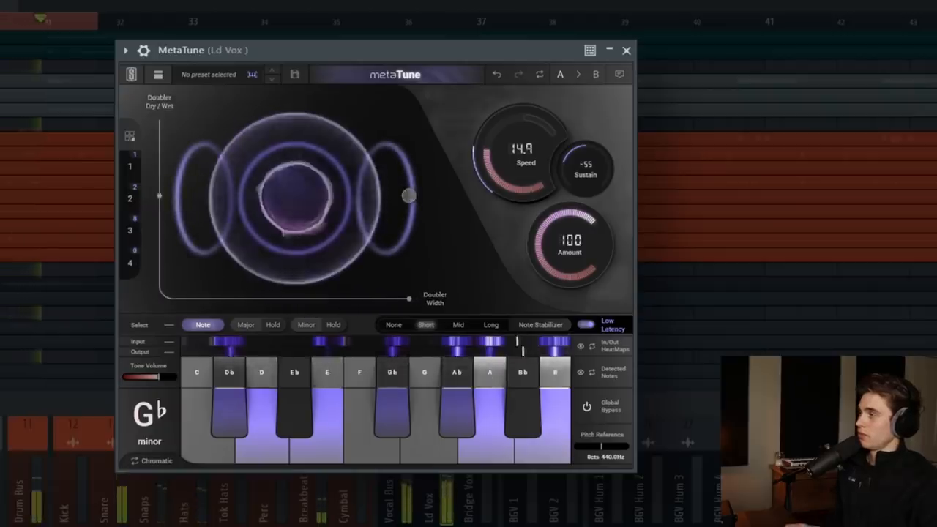
{"action": "left_click_drag", "start_coordinate": [158, 196], "coordinate": [182, 277]}
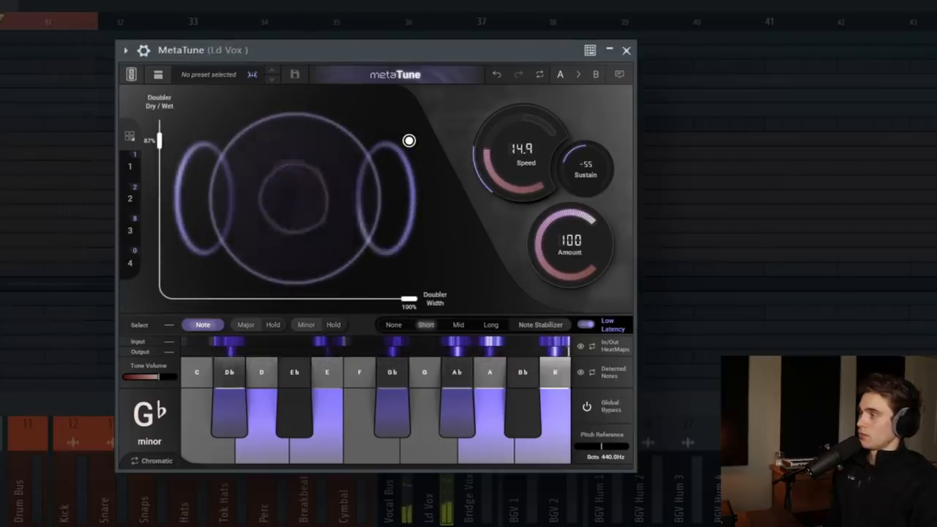
{"action": "left_click_drag", "start_coordinate": [409, 140], "coordinate": [299, 225]}
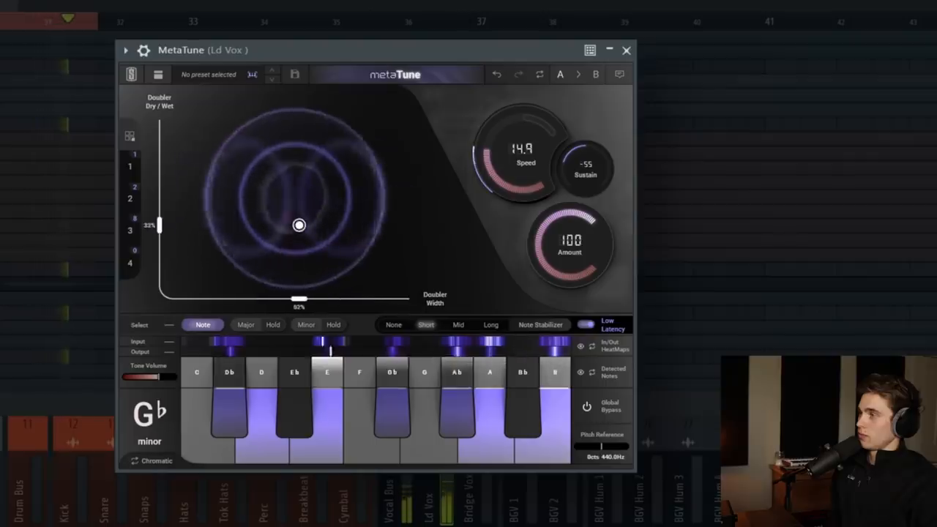
{"action": "left_click_drag", "start_coordinate": [158, 226], "coordinate": [158, 279]}
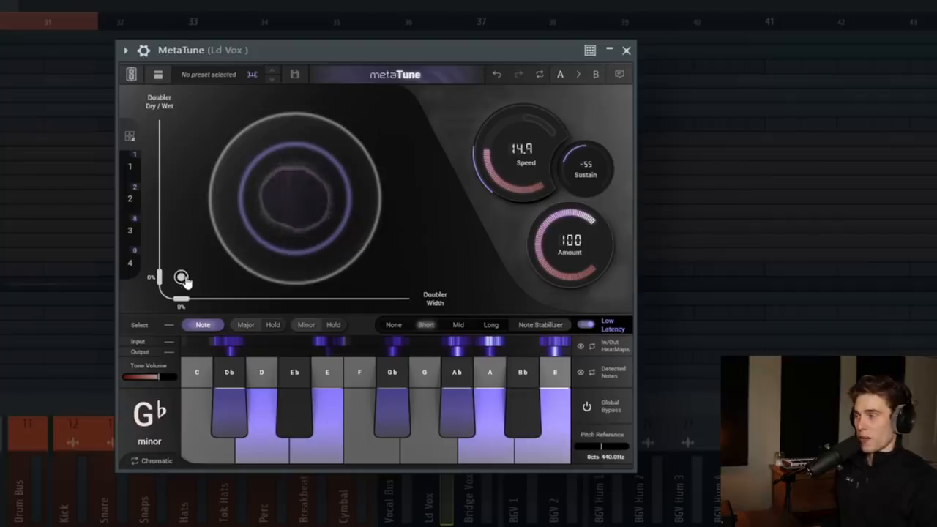
{"action": "left_click_drag", "start_coordinate": [181, 298], "coordinate": [394, 298]}
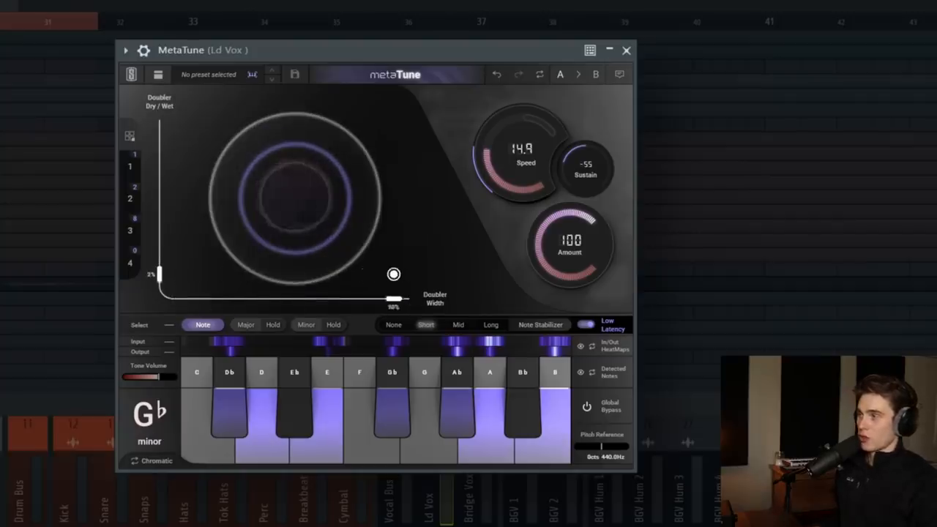
{"action": "left_click_drag", "start_coordinate": [393, 275], "coordinate": [248, 276]}
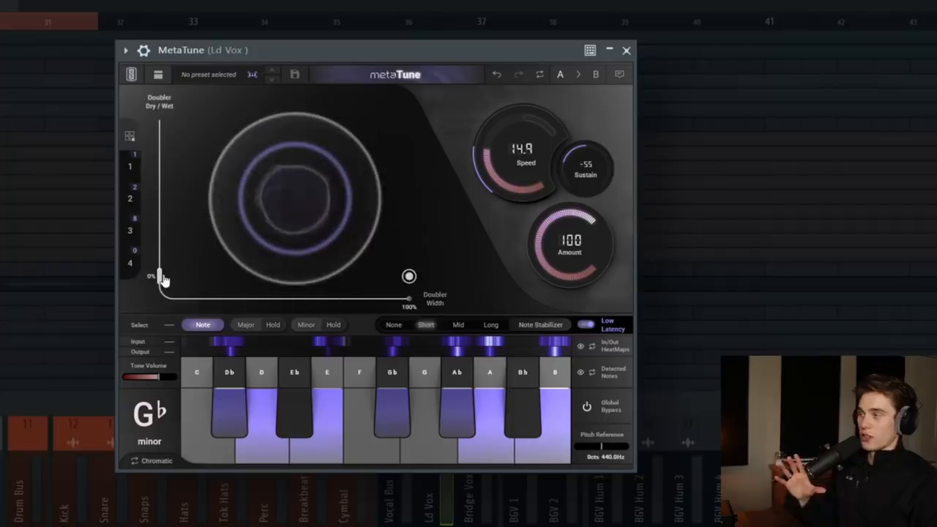
{"action": "left_click_drag", "start_coordinate": [155, 278], "coordinate": [155, 261]}
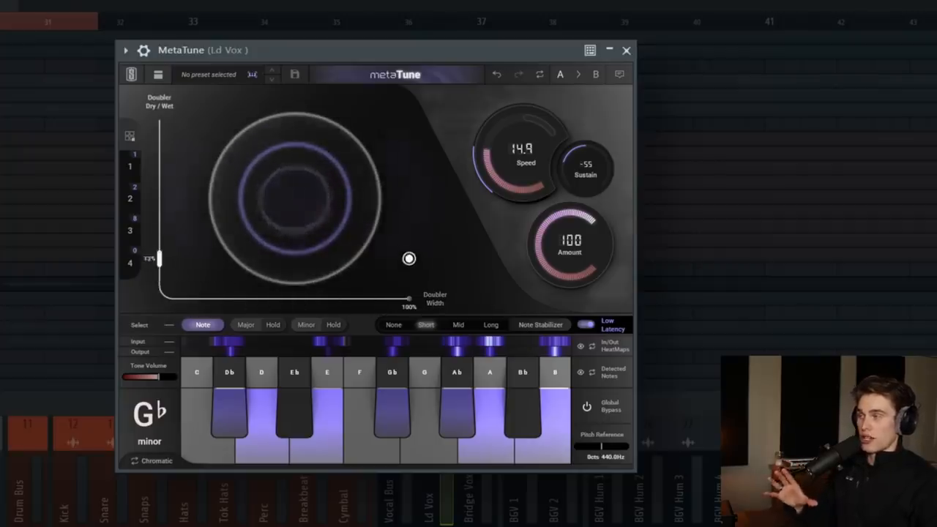
{"action": "left_click_drag", "start_coordinate": [155, 261], "coordinate": [155, 178]}
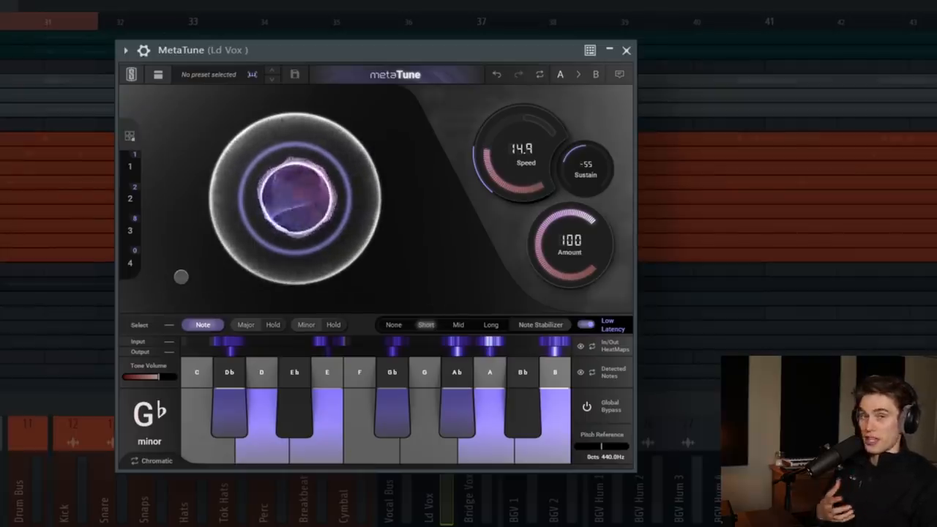
Tweak the doubler pad, then A/B the Main Synth tuning with Global Bypass and leave it active
{"action": "left_click", "coordinate": [182, 276]}
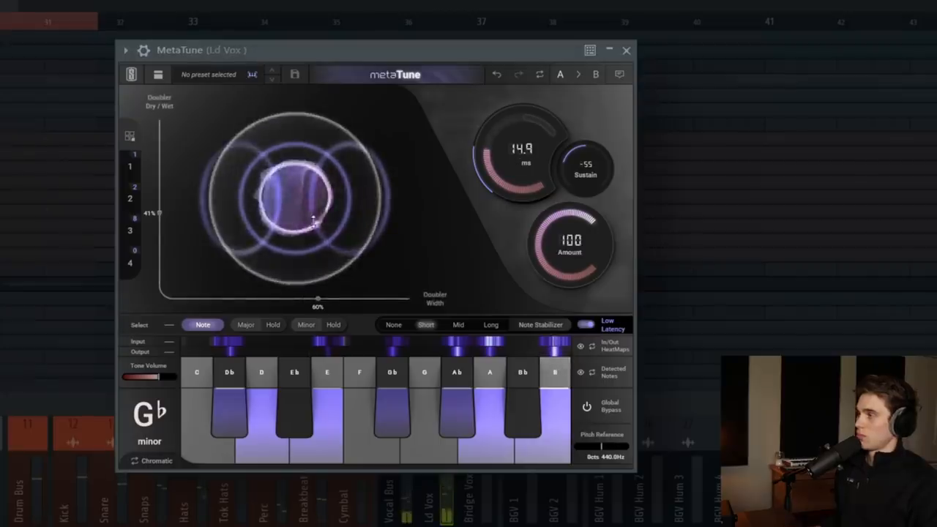
{"action": "left_click_drag", "start_coordinate": [158, 217], "coordinate": [158, 120]}
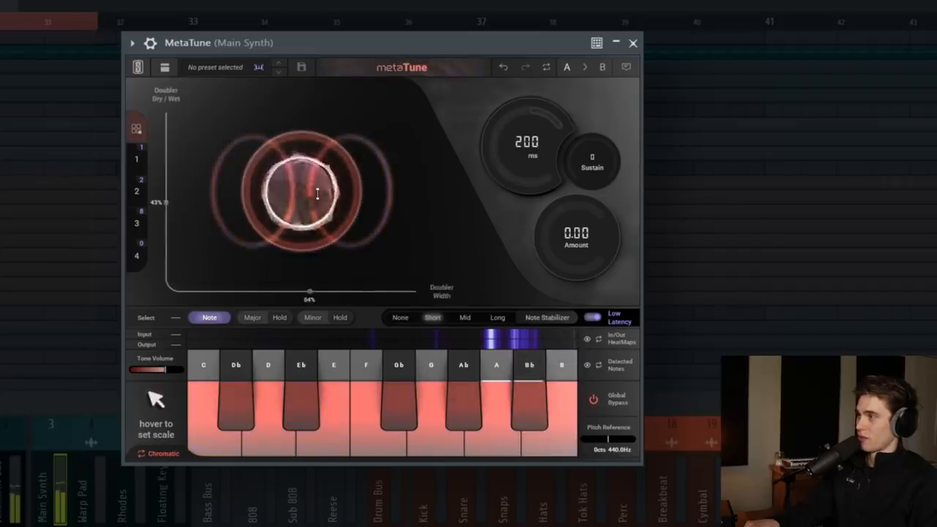
{"action": "left_click", "coordinate": [593, 400]}
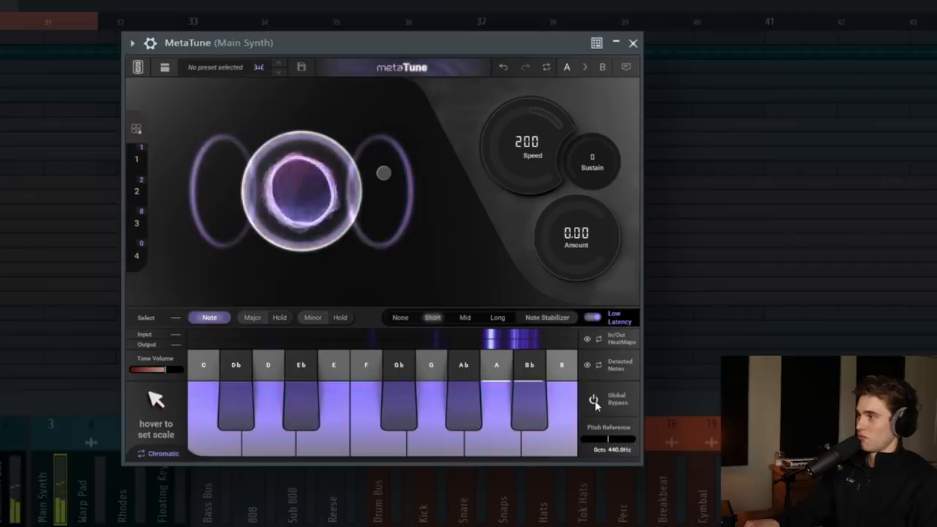
{"action": "left_click", "coordinate": [593, 401]}
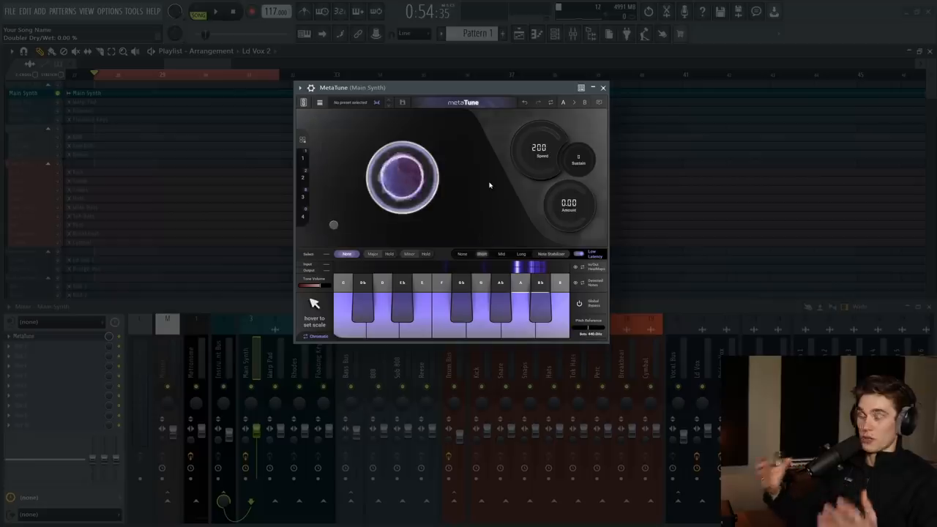
{"action": "mouse_move", "coordinate": [603, 88]}
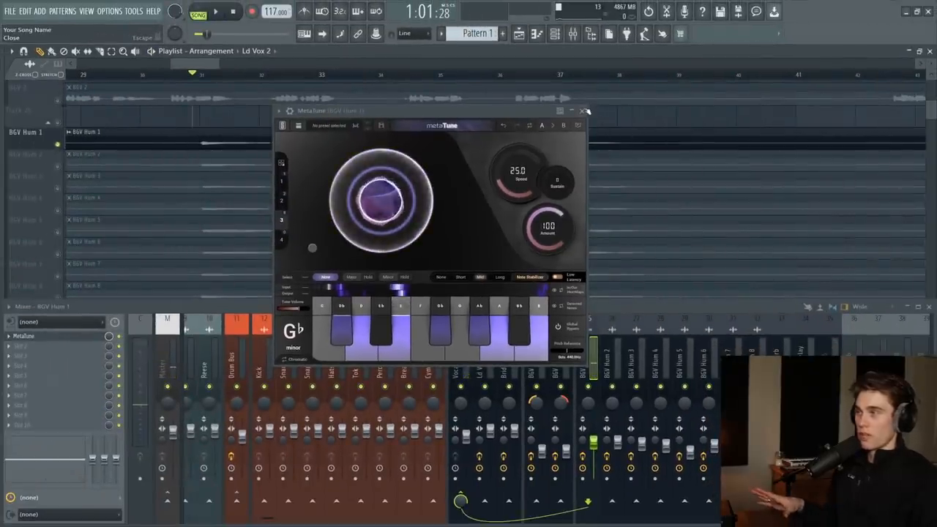
Close the BGV Hum 2 MetaTune window after setting G♭ minor, amount 100, speed 25
{"action": "left_click", "coordinate": [586, 112]}
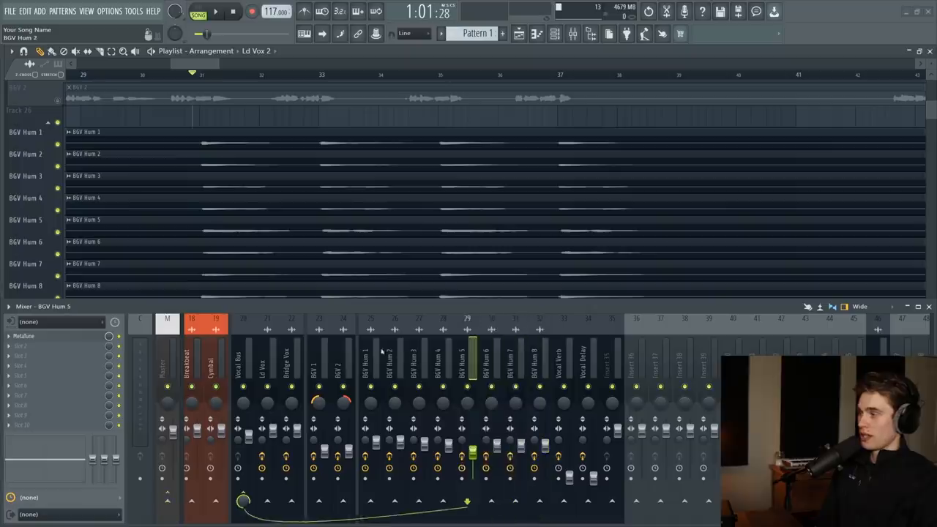
Select a BGV Hum mixer track to bring up the backing-vocal MetaTune tuners
{"action": "left_click", "coordinate": [396, 358]}
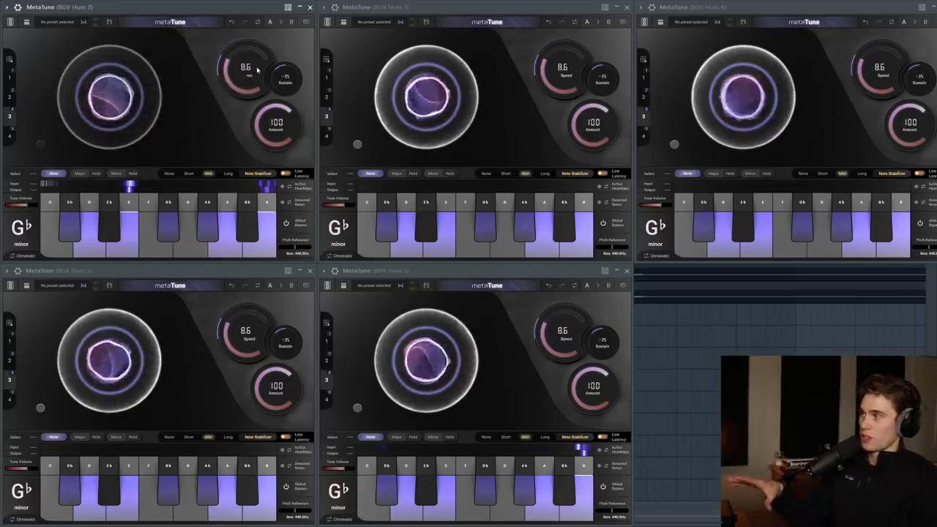
Raise the grouped BGV Hum tuning speed to 21.3 ms, keeping sustain -35 and amount 100
{"action": "left_click_drag", "start_coordinate": [246, 66], "coordinate": [246, 80]}
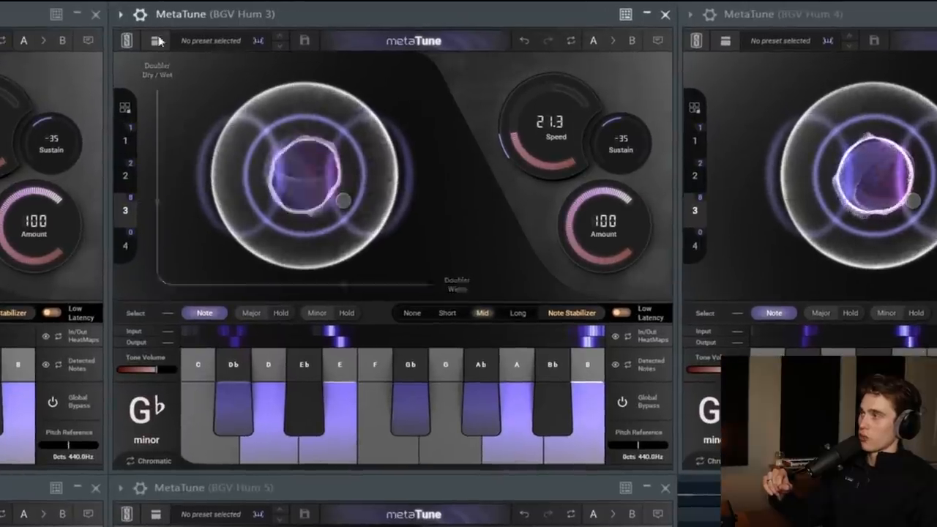
Browse the preset list and expand the 02. Pop & Electronic vocal preset folder
{"action": "left_click", "coordinate": [155, 41]}
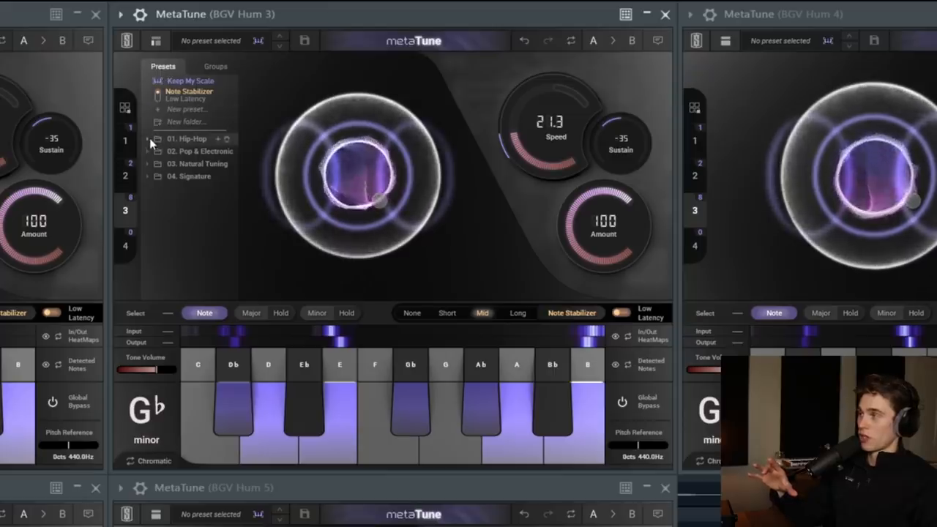
{"action": "left_click", "coordinate": [149, 151]}
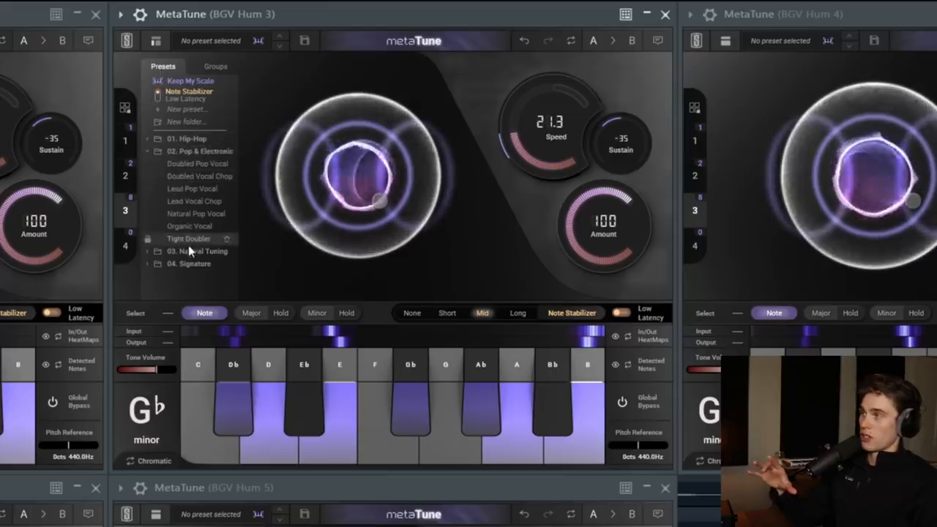
{"action": "left_click", "coordinate": [146, 151]}
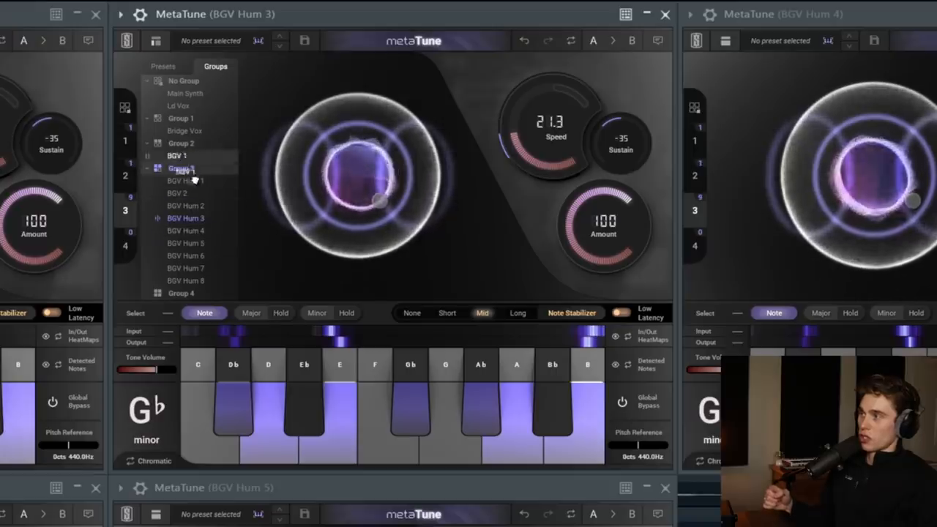
Assign the BGV Hum 3 instance to the BGV group with the other backing vocal hums
{"action": "left_click", "coordinate": [181, 155]}
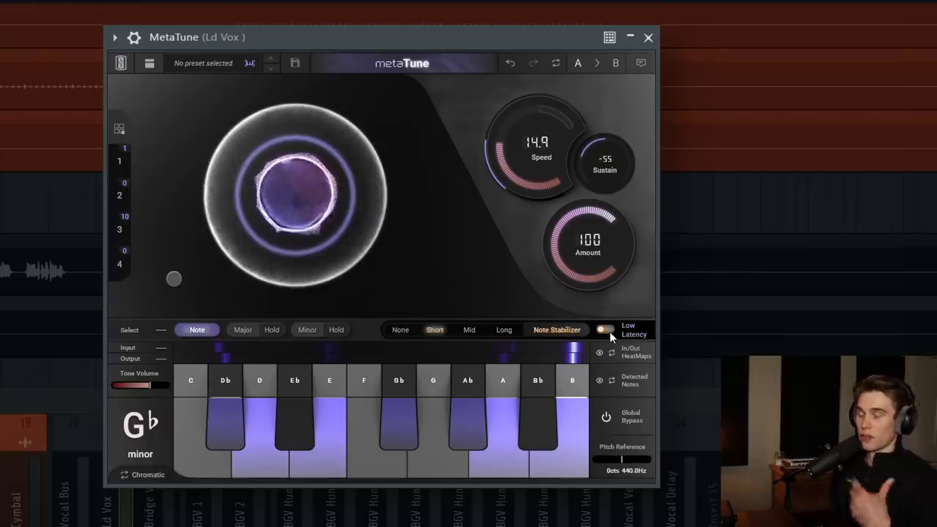
Set the Ld Vox note stabilizer to Mid with speed 8.0 ms and sustain 0
{"action": "left_click", "coordinate": [605, 329]}
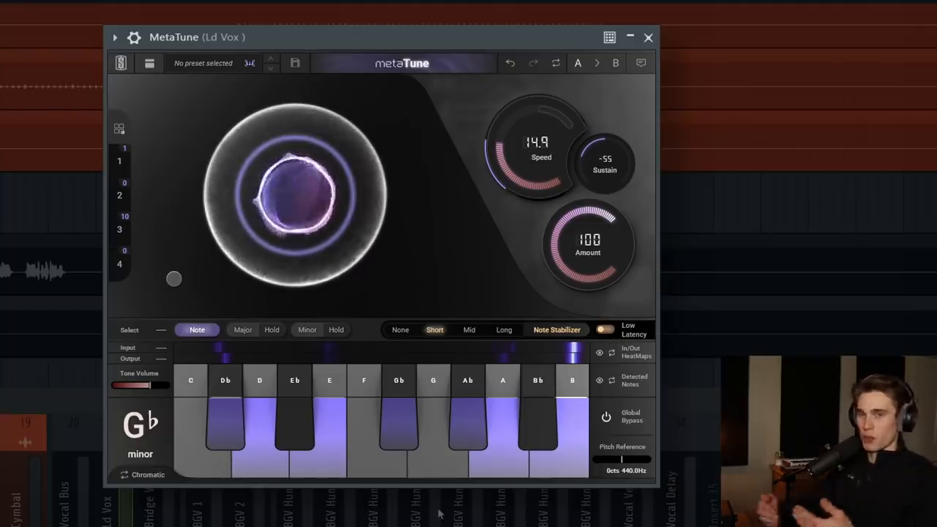
{"action": "mouse_move", "coordinate": [456, 261]}
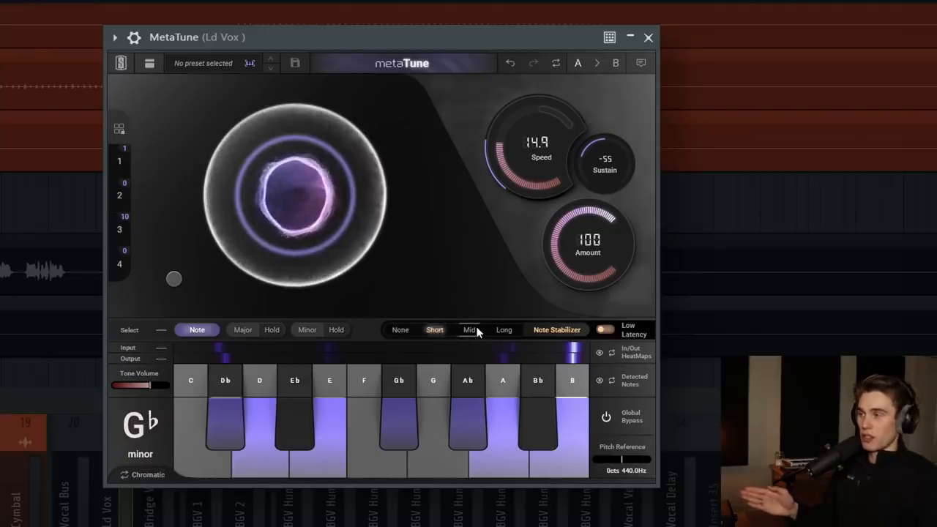
{"action": "left_click", "coordinate": [469, 329]}
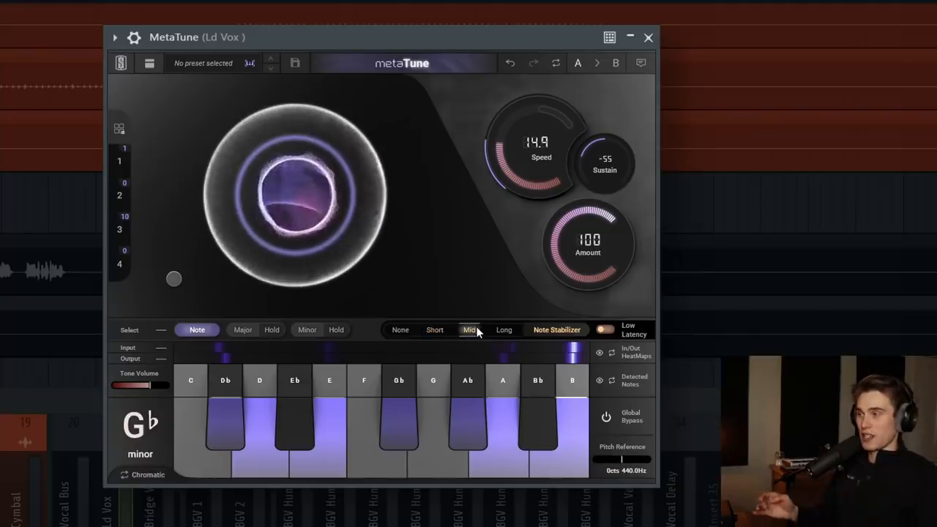
{"action": "left_click", "coordinate": [504, 329]}
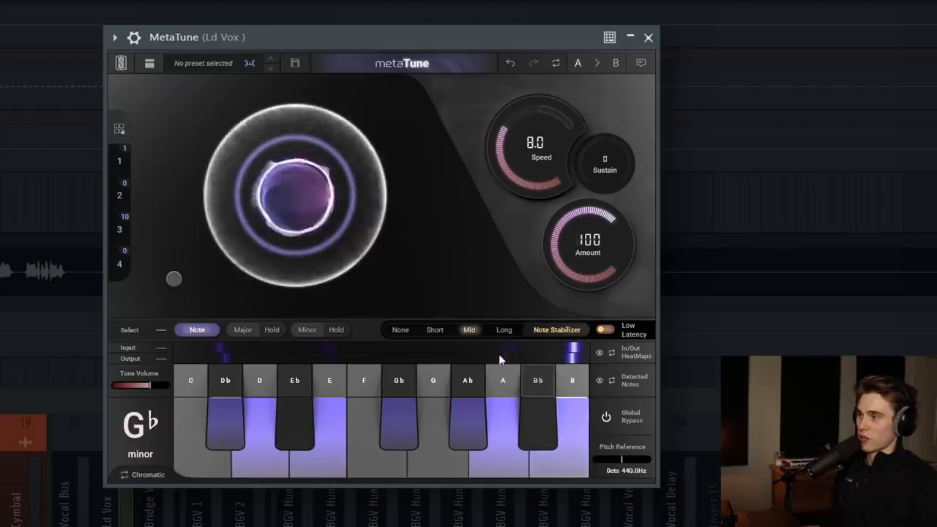
A/B the lead vocal note stabilizer between None and Short twice, leaving it on Short
{"action": "left_click", "coordinate": [400, 329]}
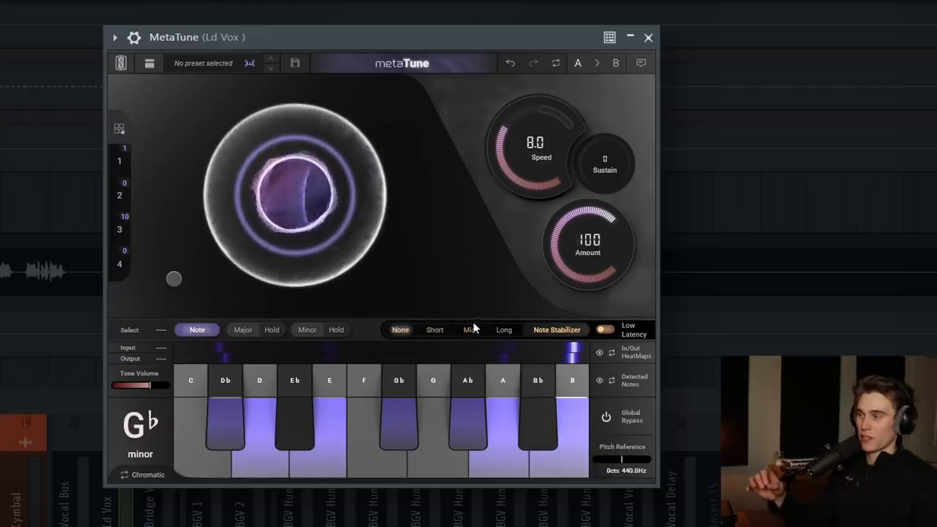
{"action": "left_click", "coordinate": [433, 329]}
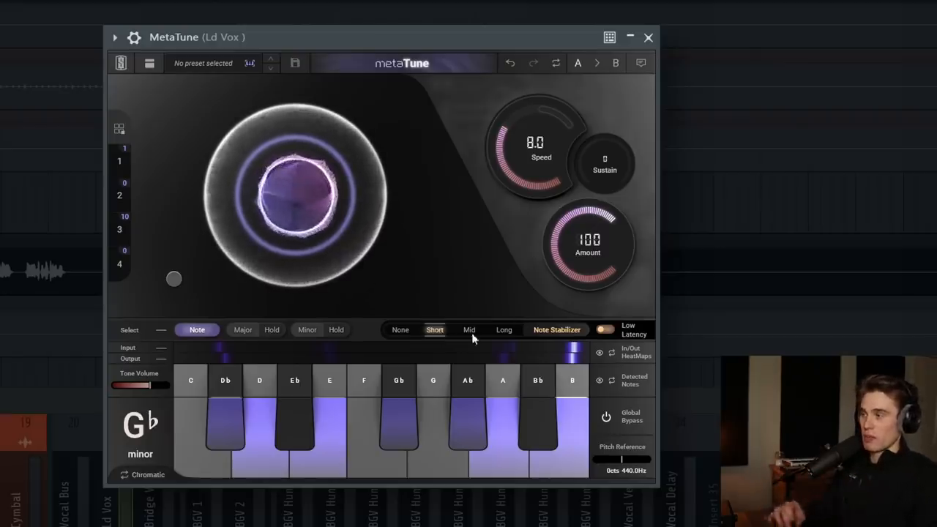
{"action": "left_click", "coordinate": [400, 329]}
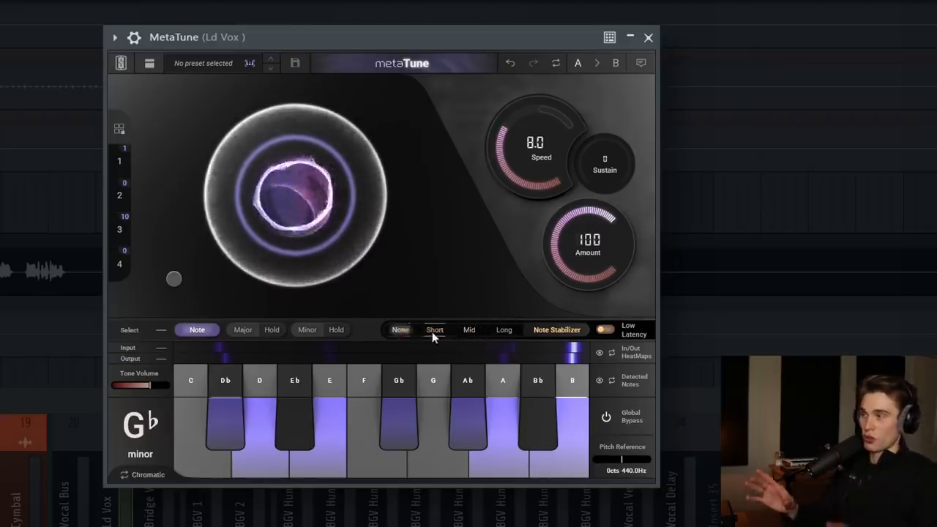
{"action": "left_click", "coordinate": [433, 329]}
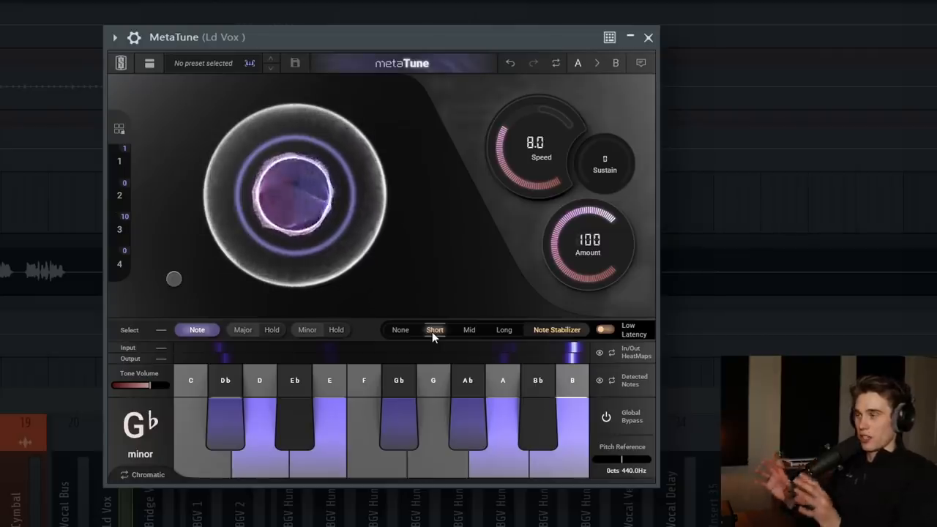